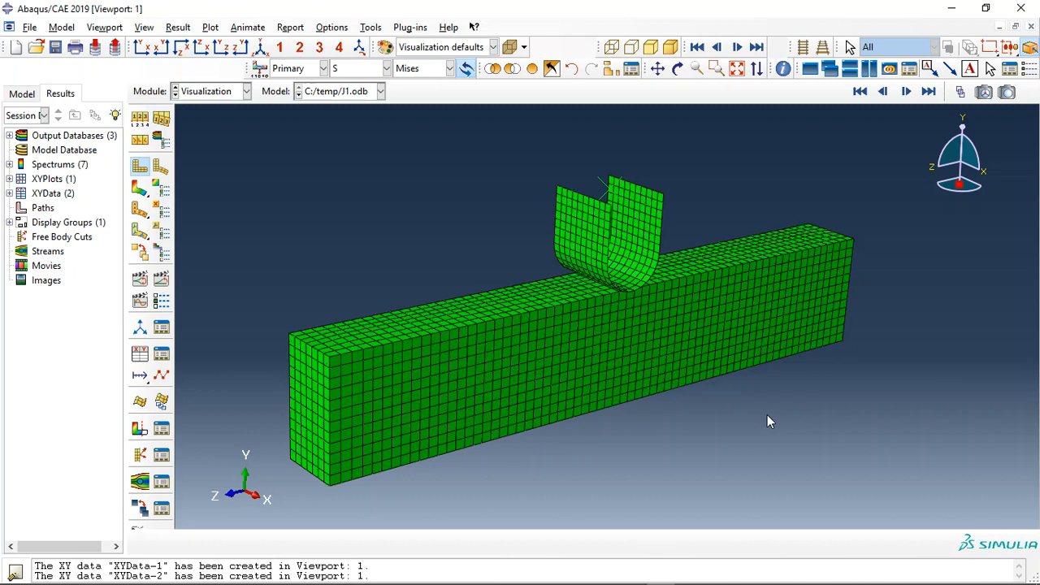
mouse_move(536, 380)
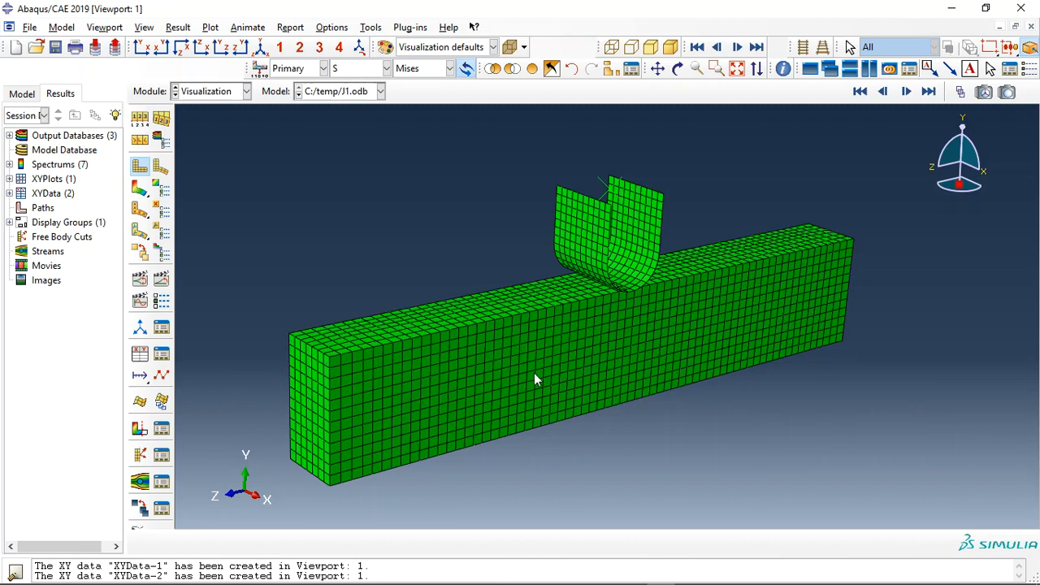
mouse_move(296, 221)
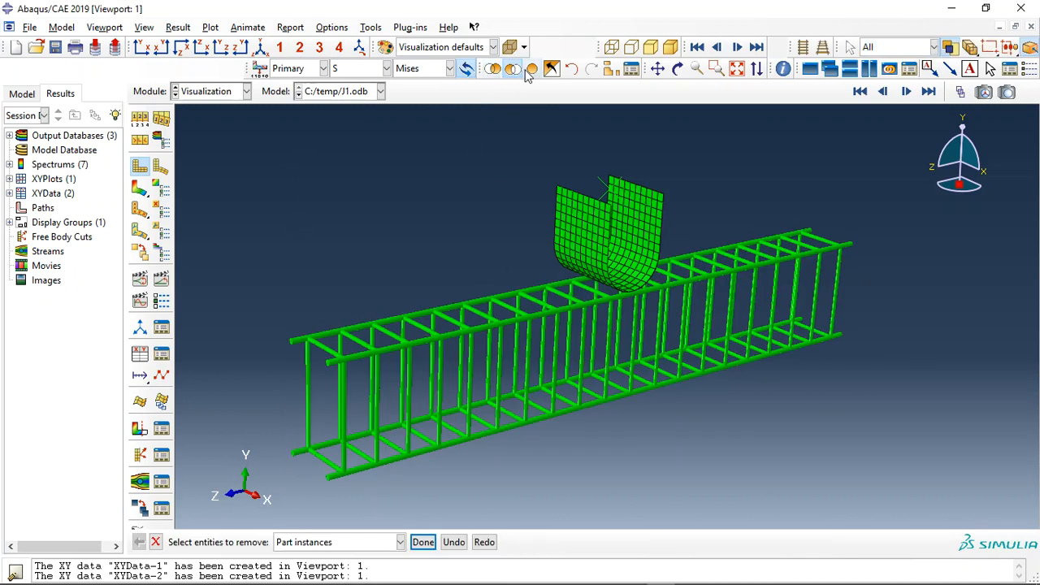
- Contour the concrete beam with DAMAGEC, then DAMAGET, then overall SDEG damage
click(511, 69)
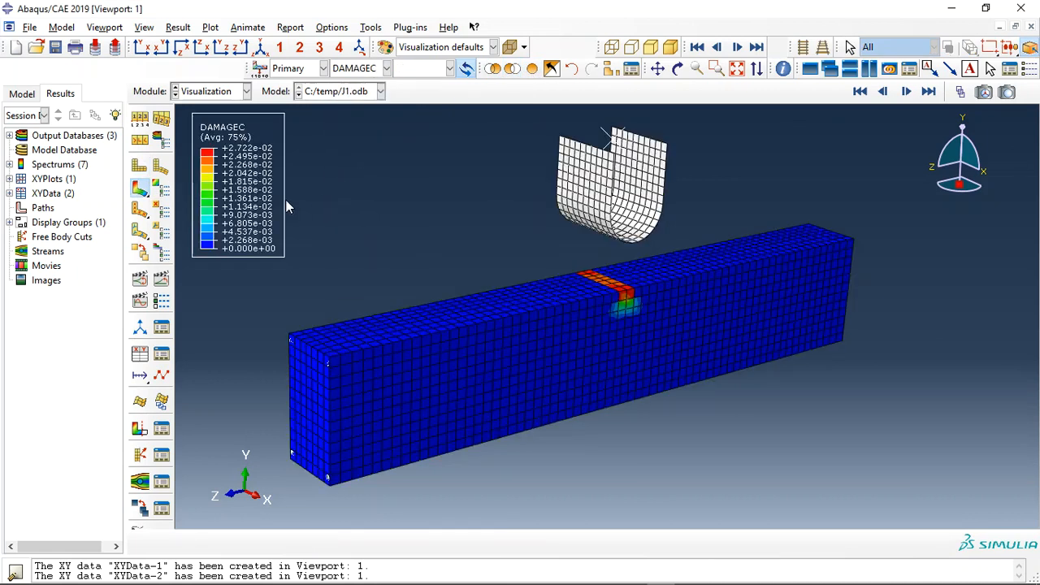
click(905, 91)
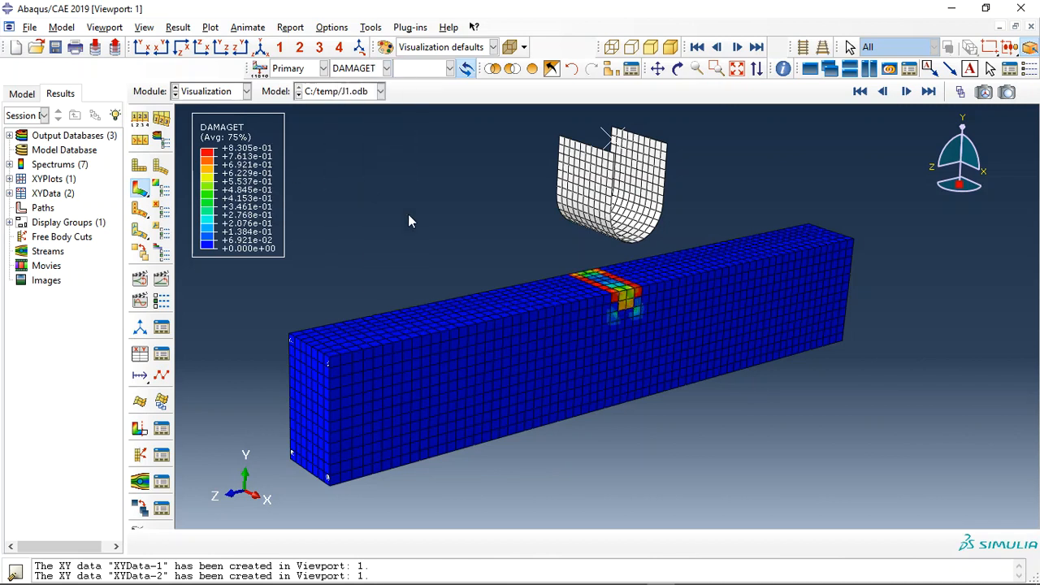
click(386, 68)
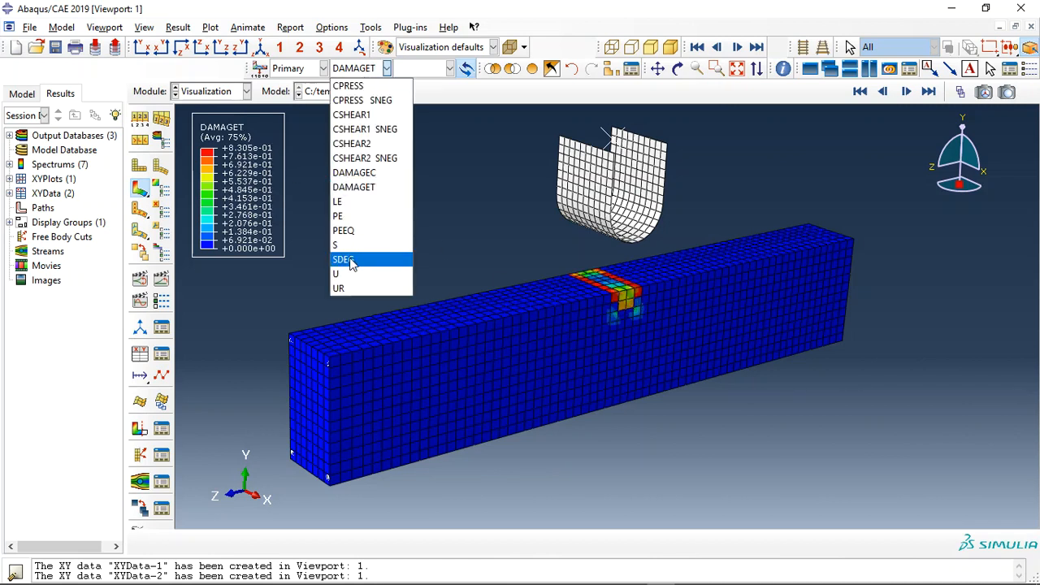
click(341, 260)
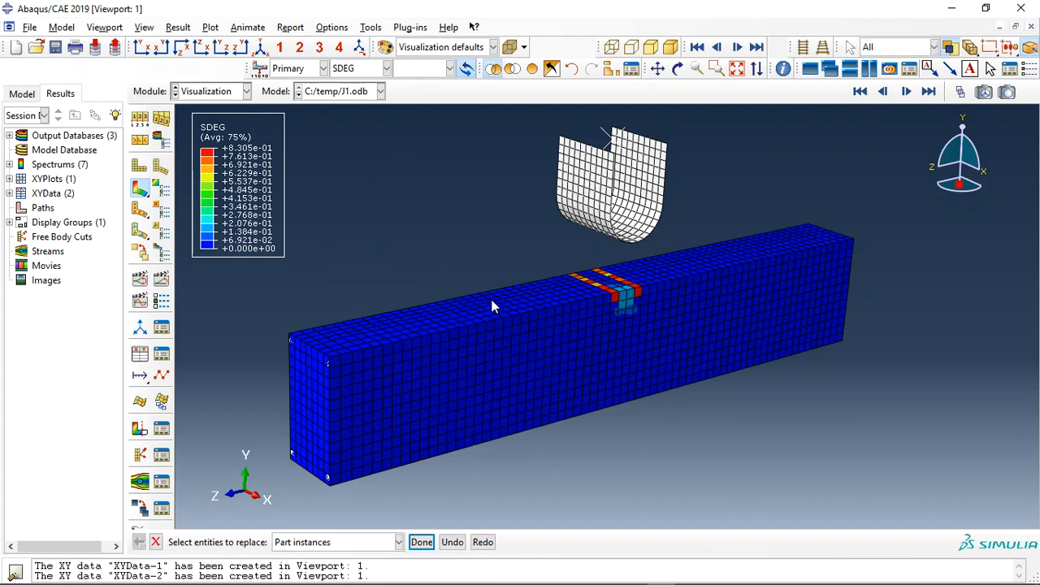
- Switch the beam's contour to von Mises stress
click(377, 68)
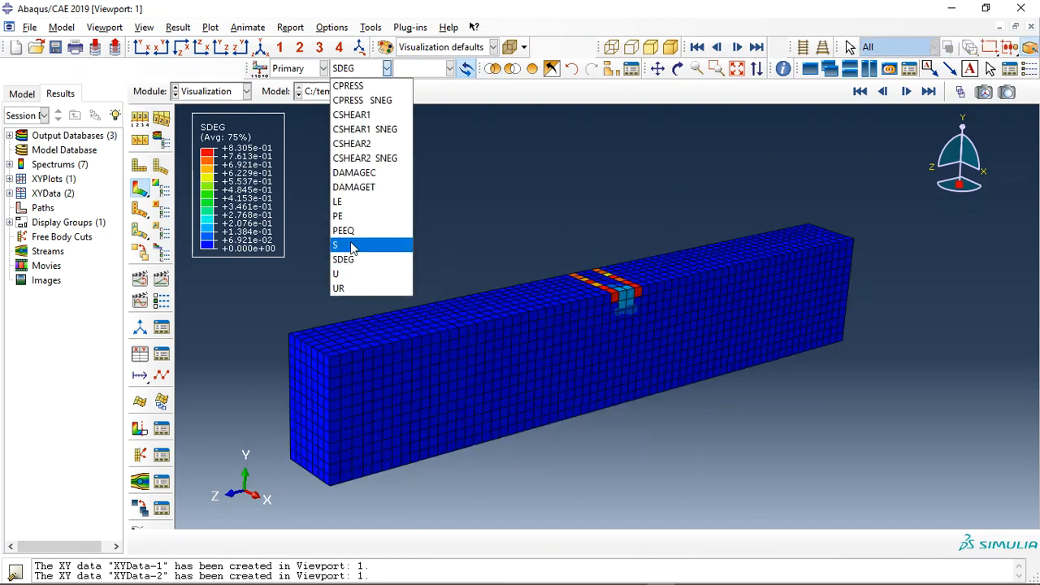
click(335, 244)
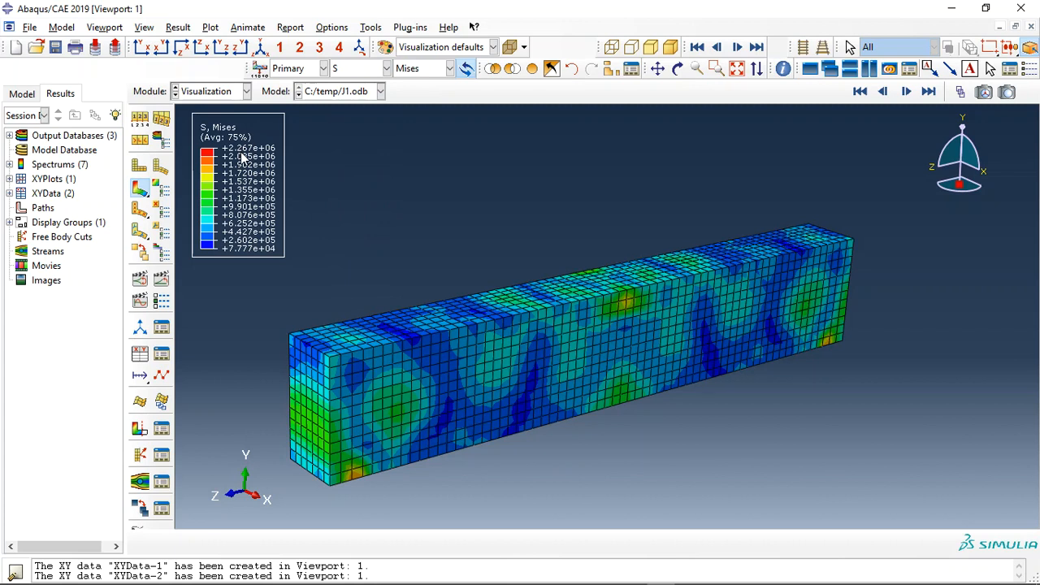
mouse_move(351, 114)
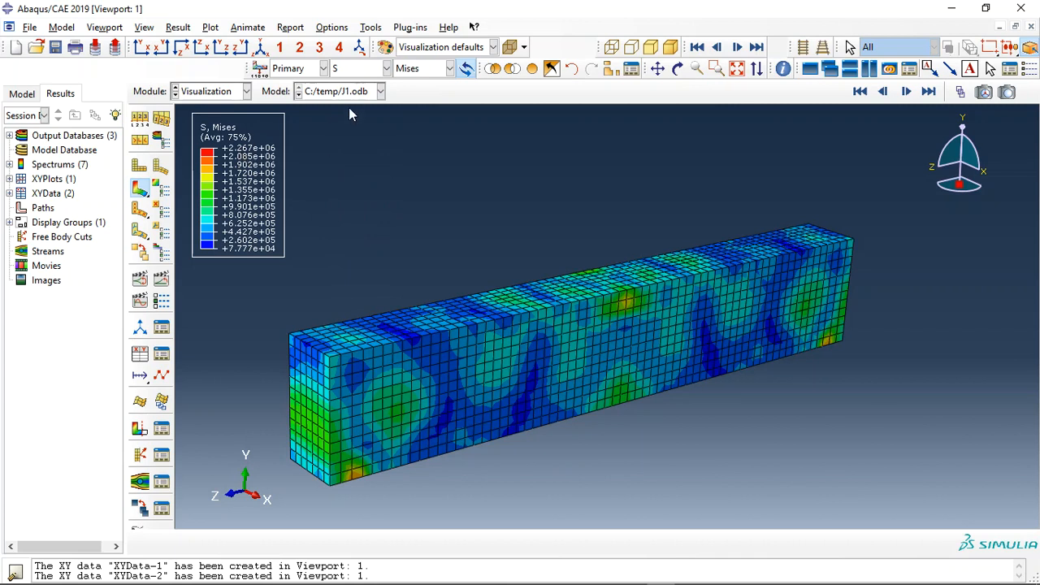
- Load the second impact result I2.odb and contour the beam with tensile damage DAMAGET
click(380, 91)
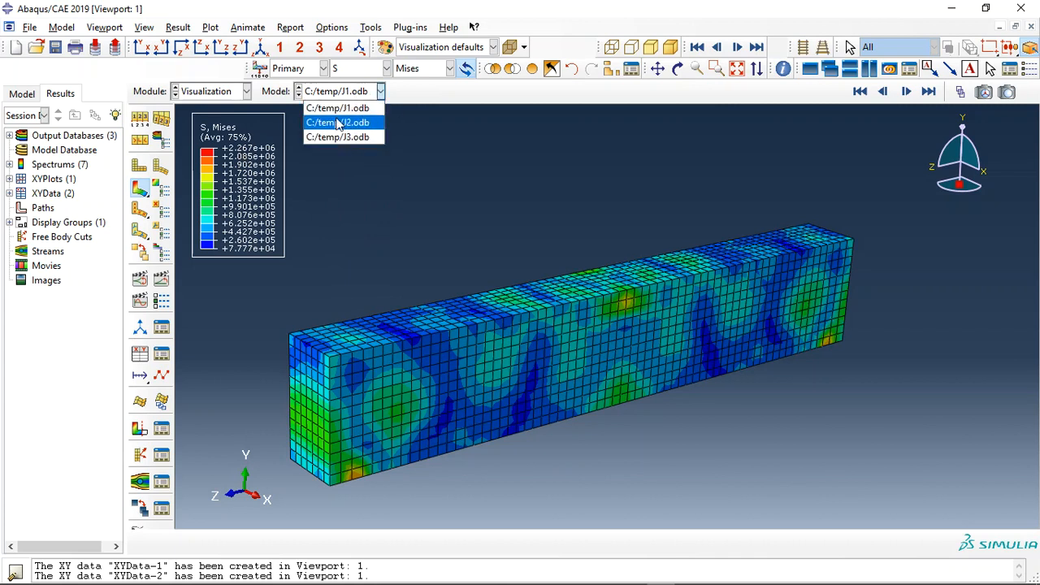
click(338, 122)
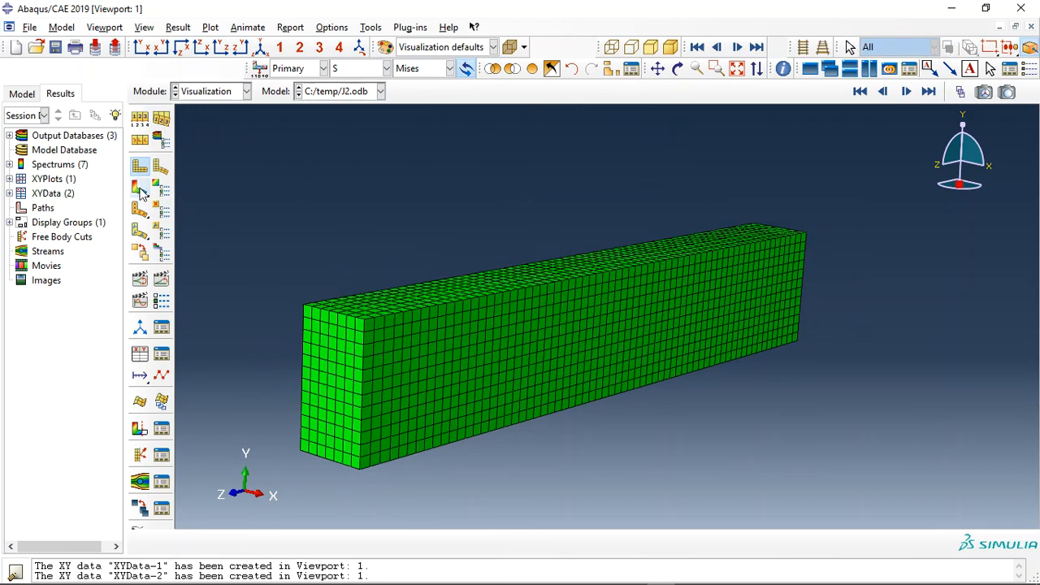
click(140, 186)
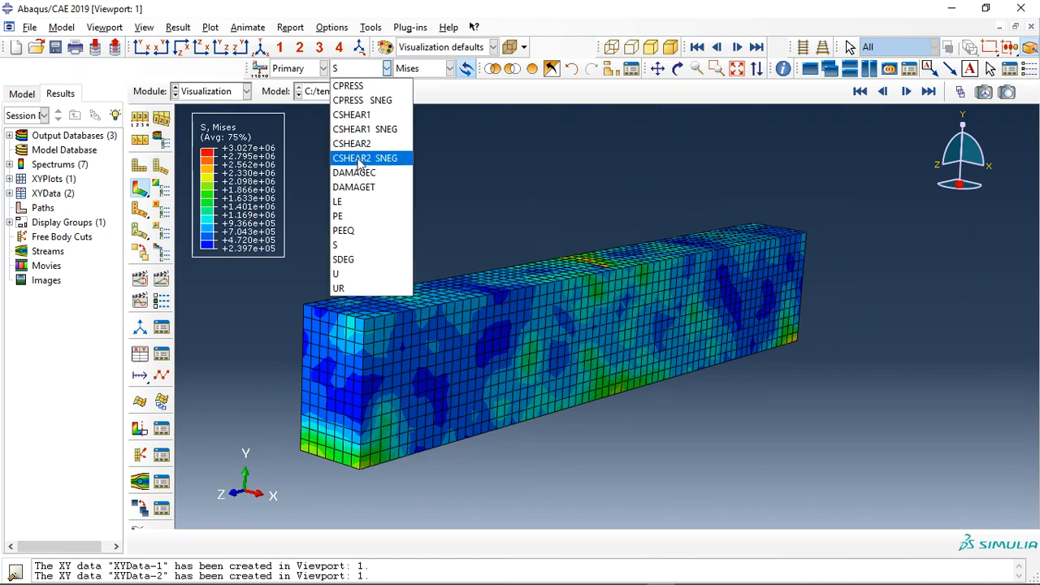
click(354, 173)
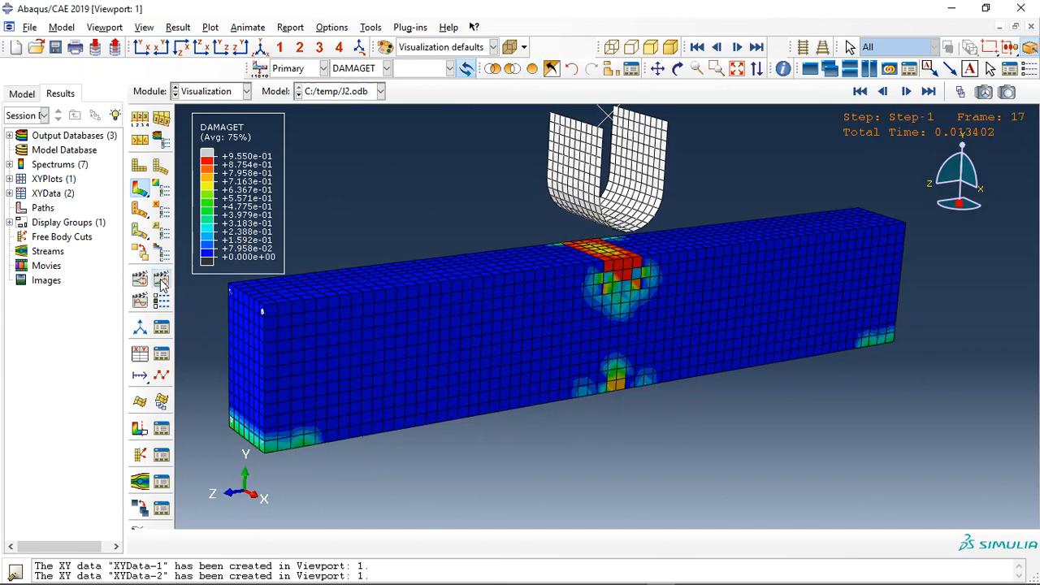
- Animate the tensile damage time history through the increments, then stop the animation
click(735, 46)
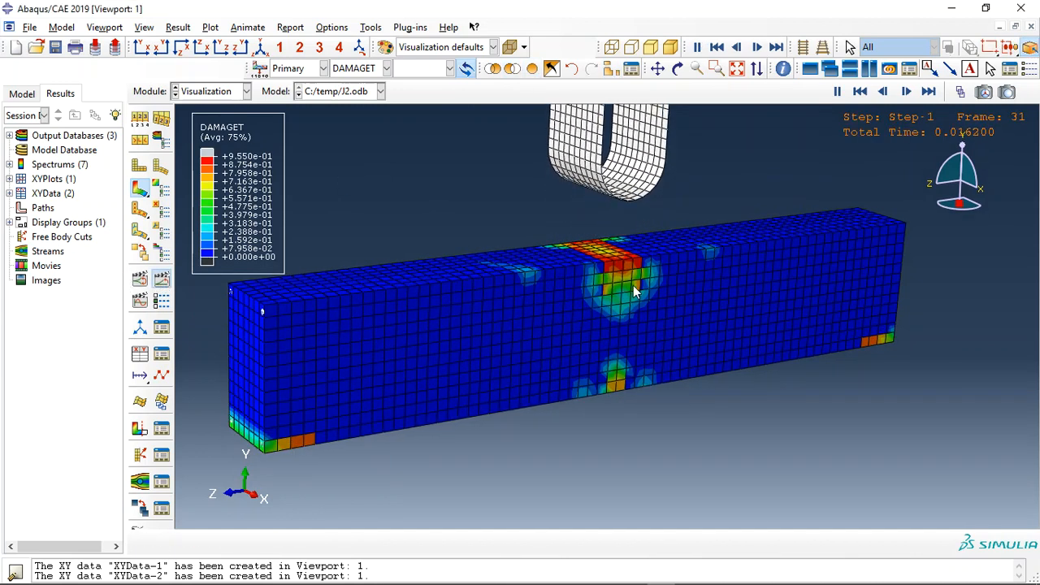
click(929, 91)
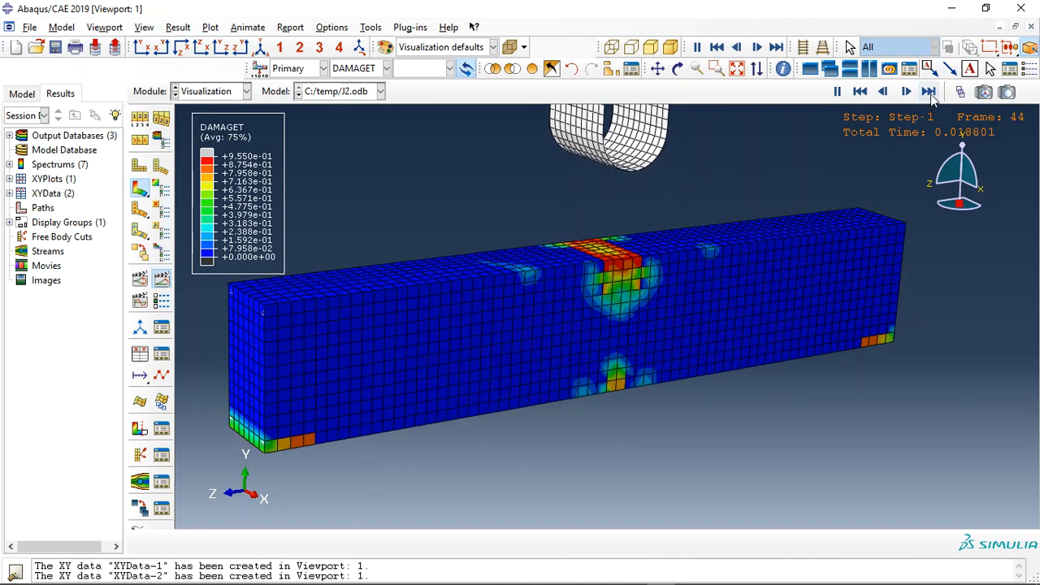
click(930, 91)
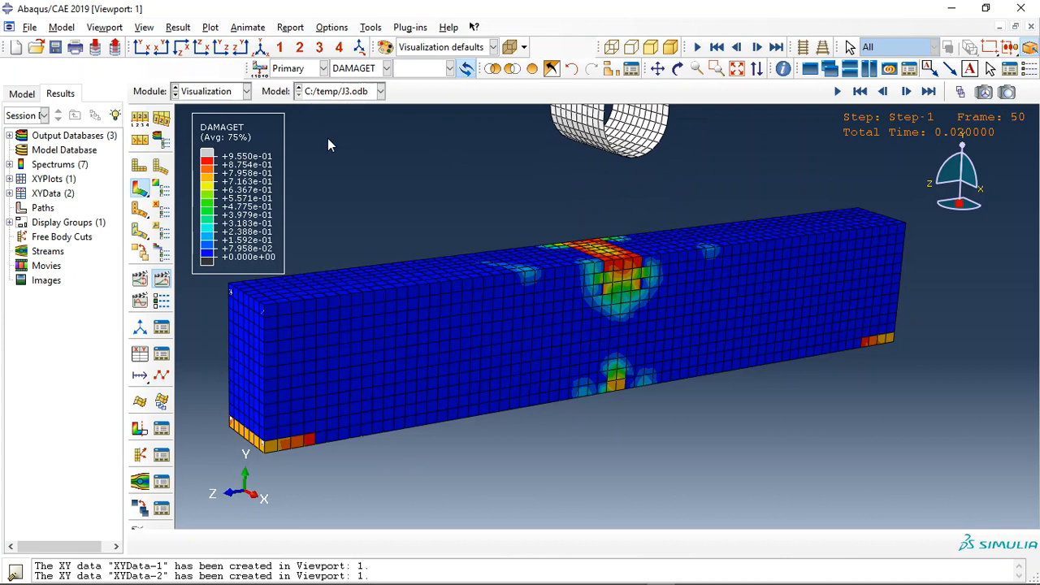
- Load the third impact result I3.odb and contour the beam with tensile damage DAMAGET
click(360, 68)
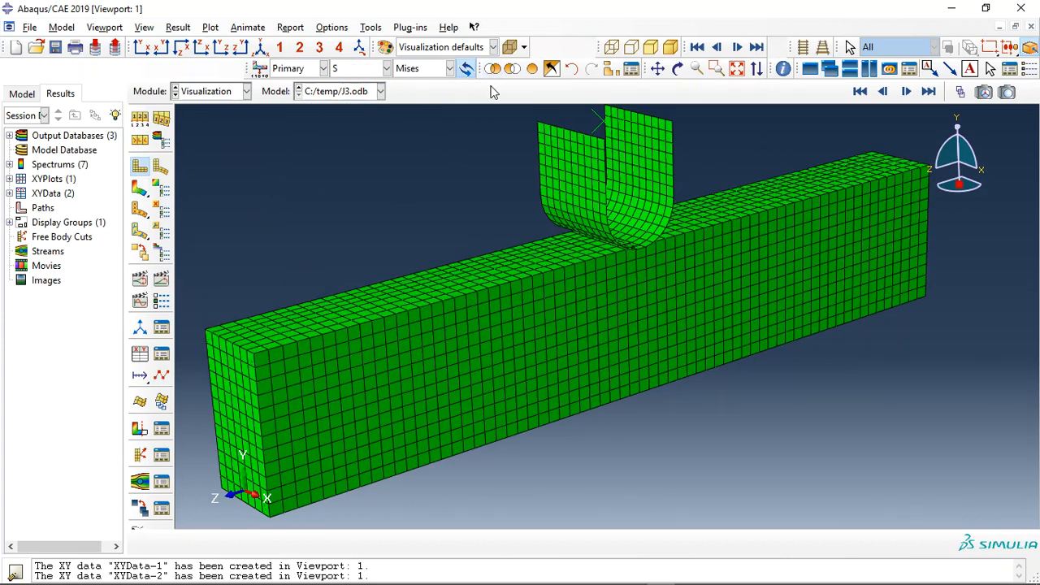
click(386, 68)
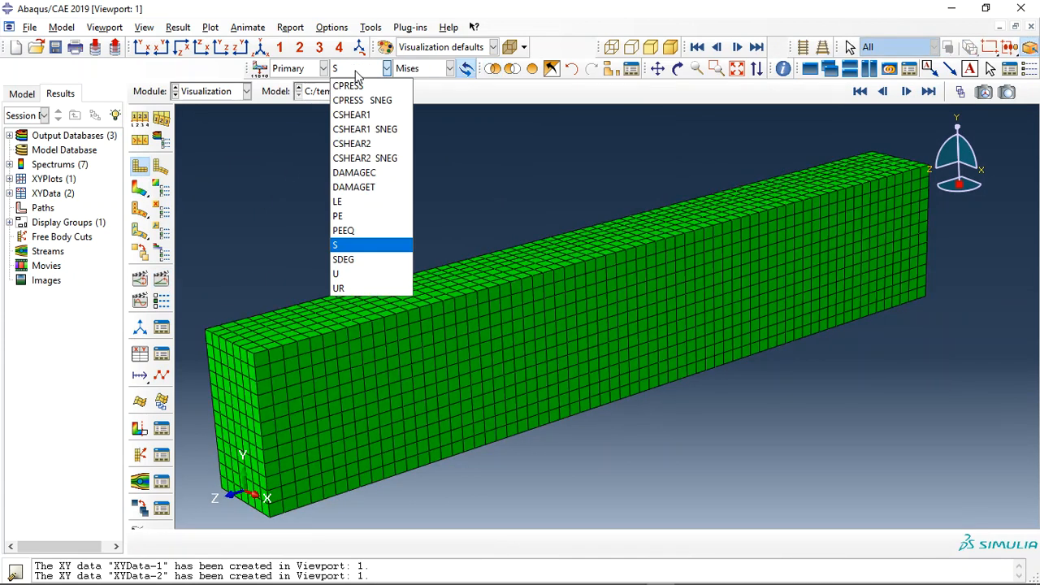
click(354, 172)
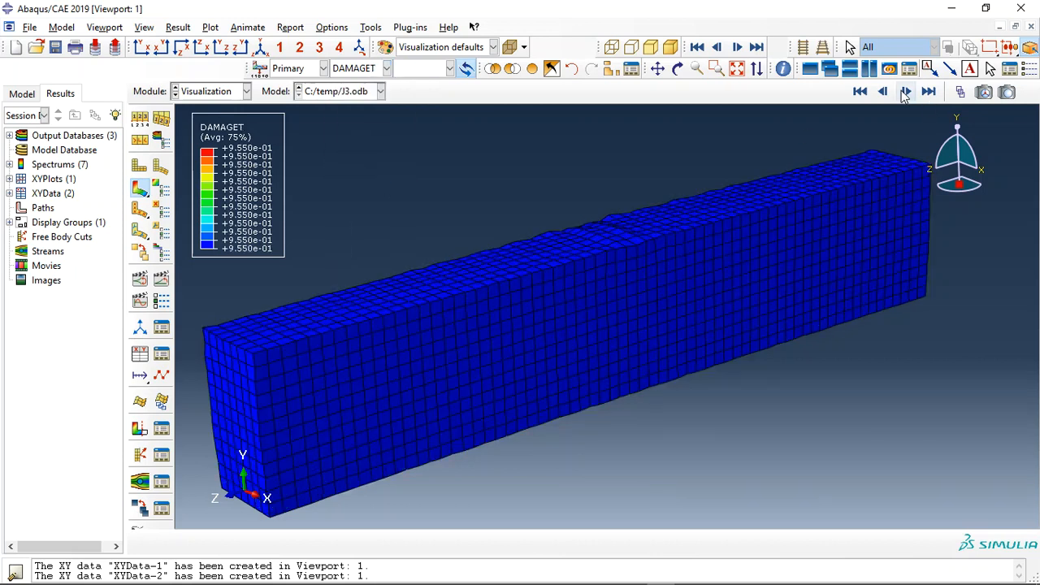
- Choose a later step frame so the damage under the impact point is displayed
click(905, 91)
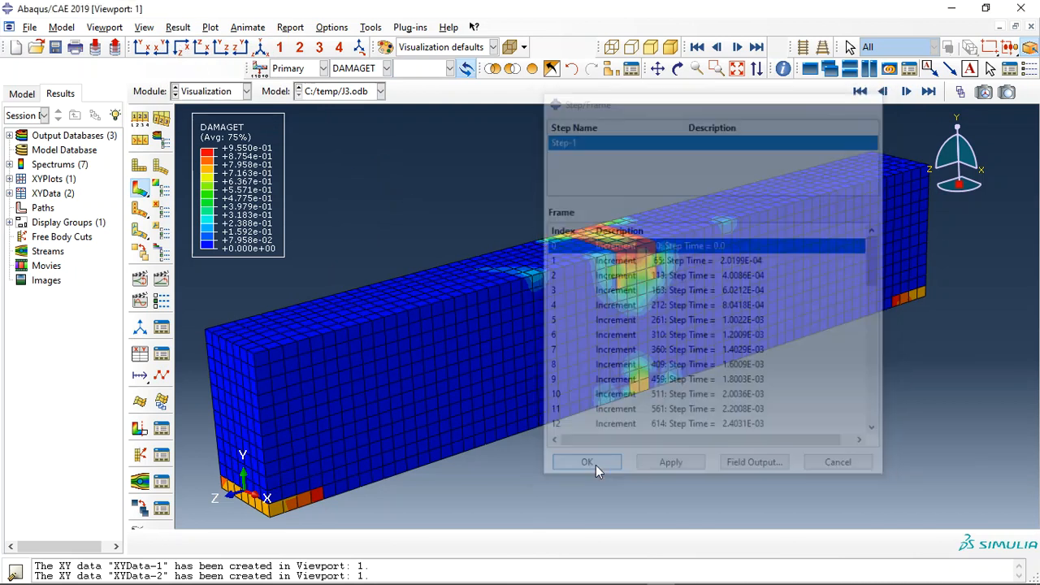
click(587, 462)
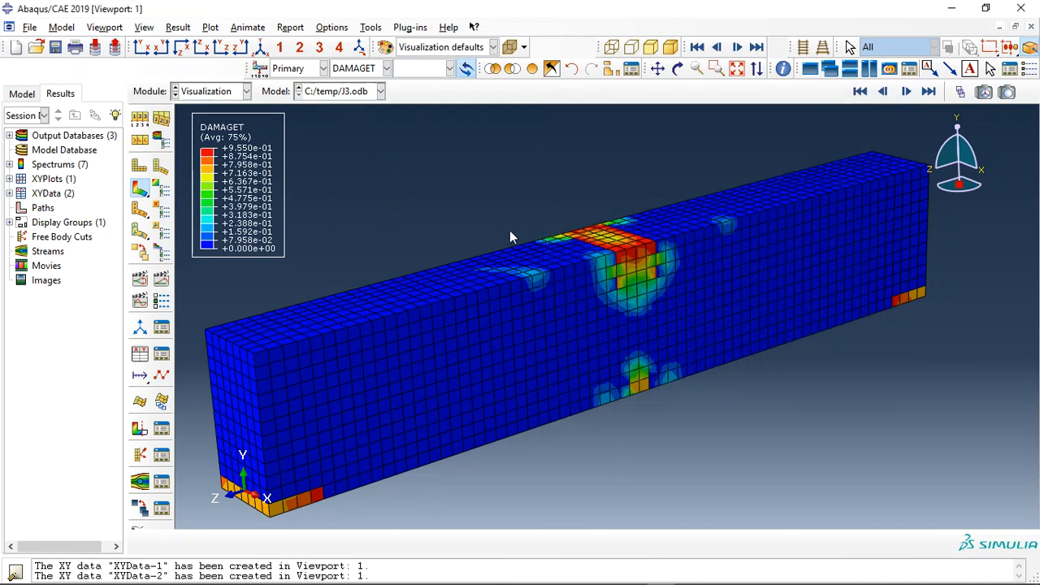
mouse_move(523, 231)
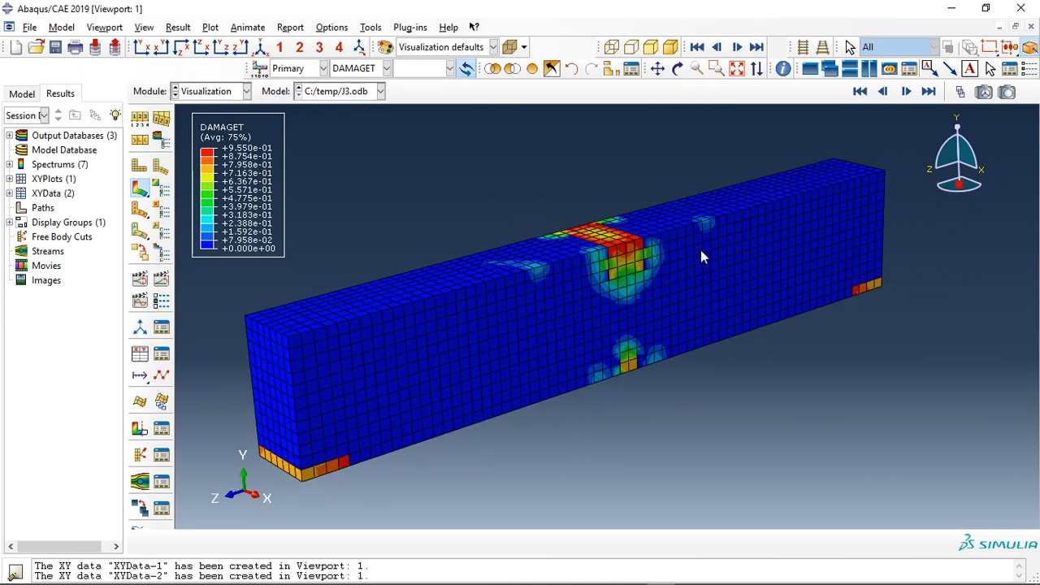
mouse_move(599, 269)
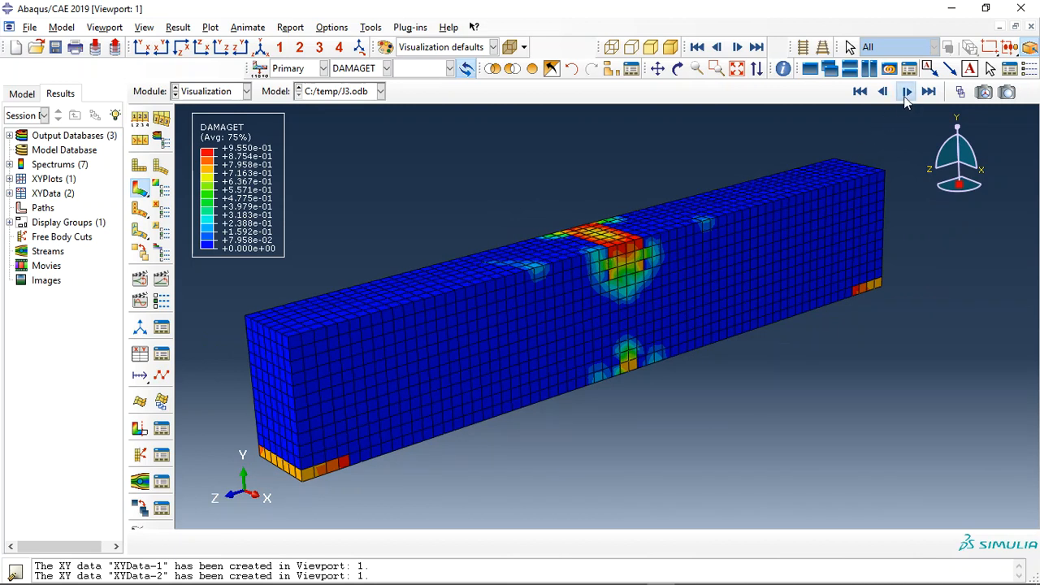
- Jump to the final increment and switch the contour to compressive damage DAMAGEC
click(906, 90)
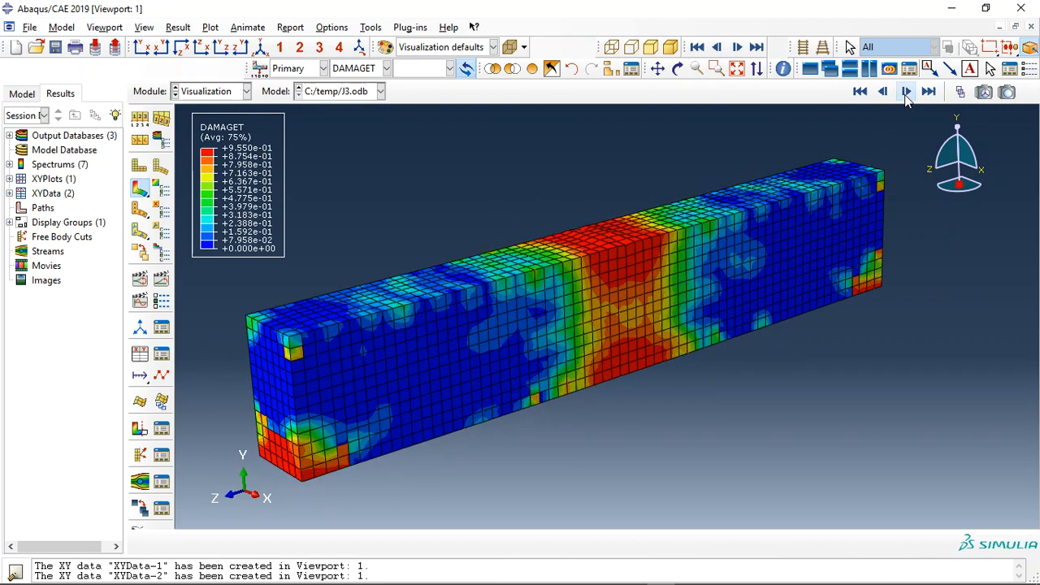
click(907, 91)
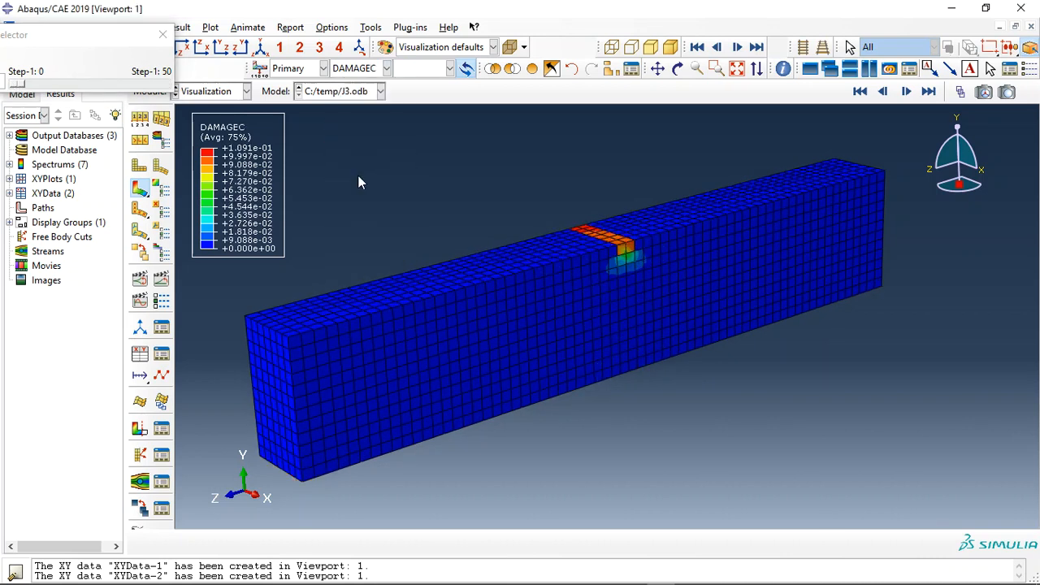
mouse_move(621, 247)
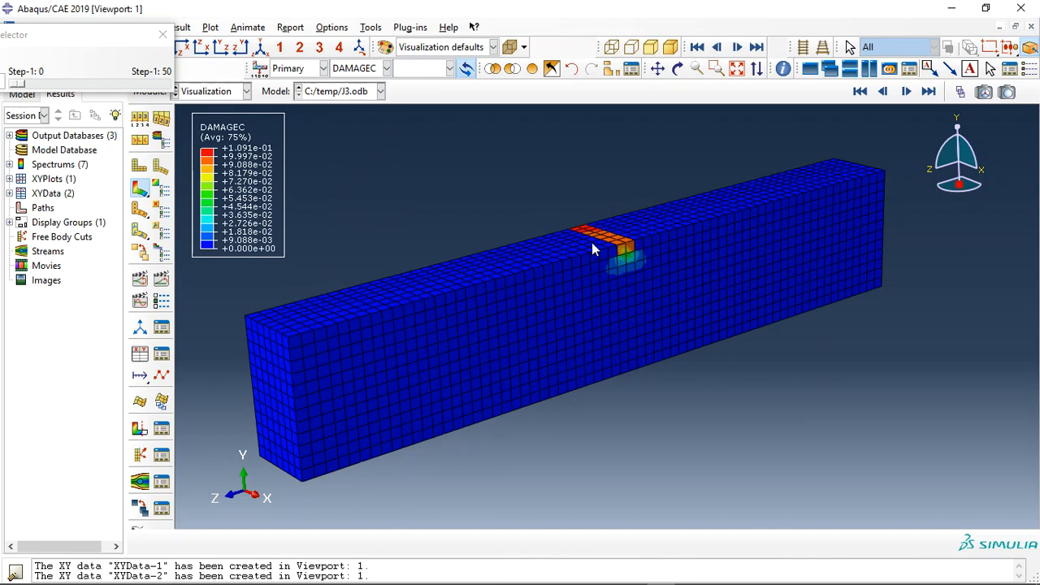
mouse_move(627, 245)
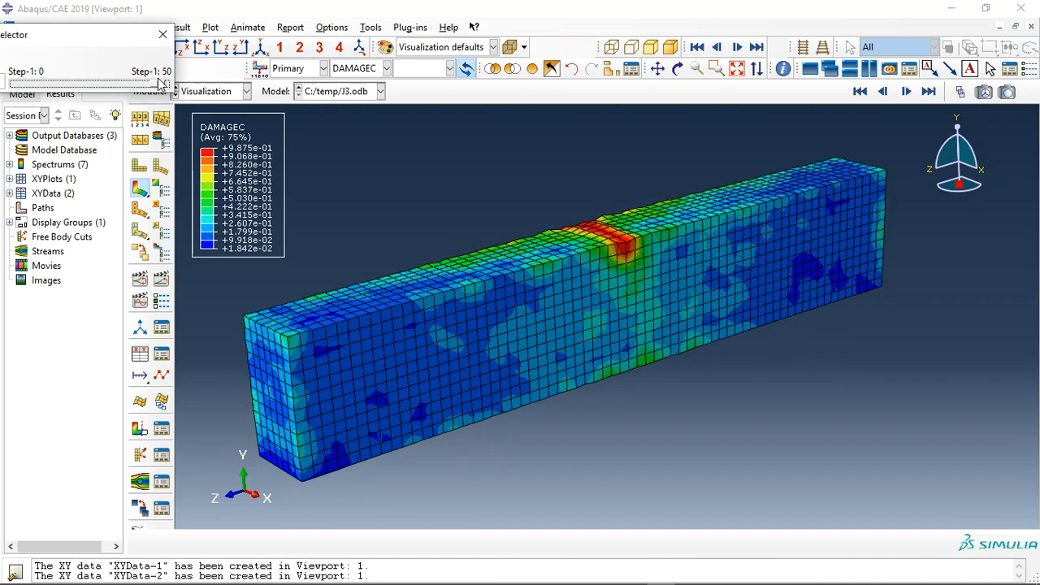
- Contour the I3 beam with Mises stress, then with SDEG damage
click(387, 68)
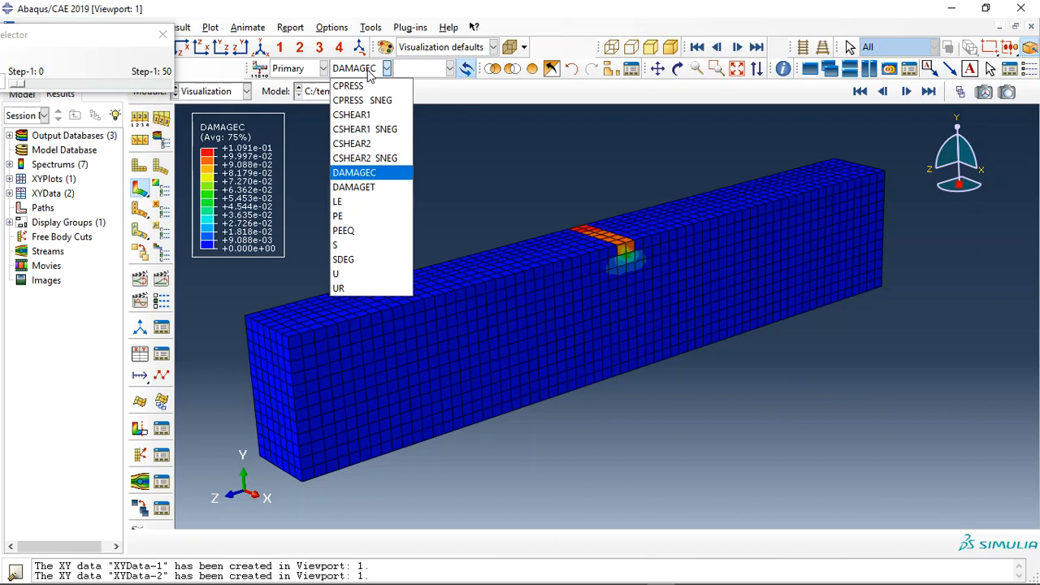
click(335, 243)
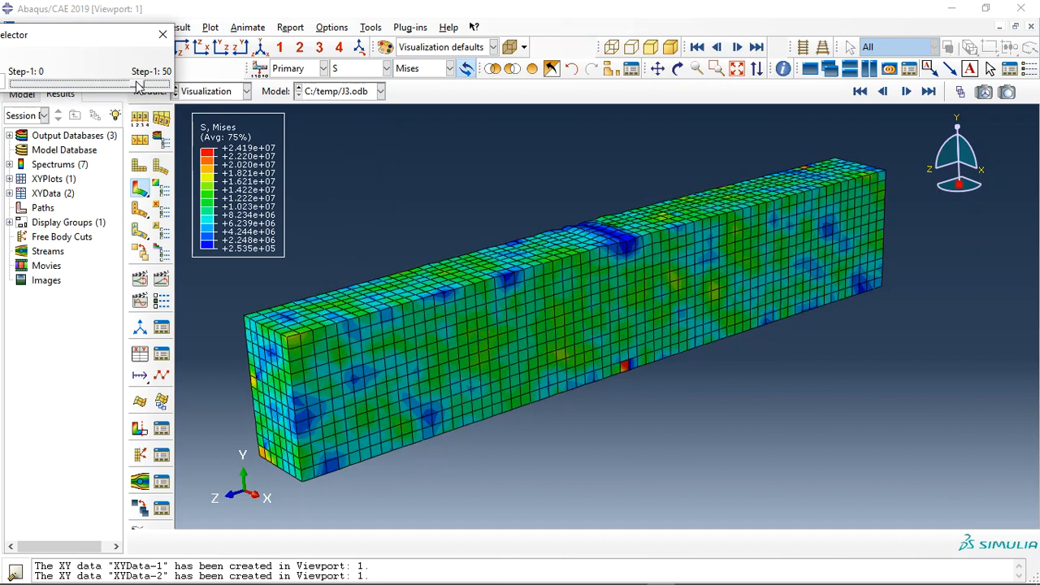
click(387, 68)
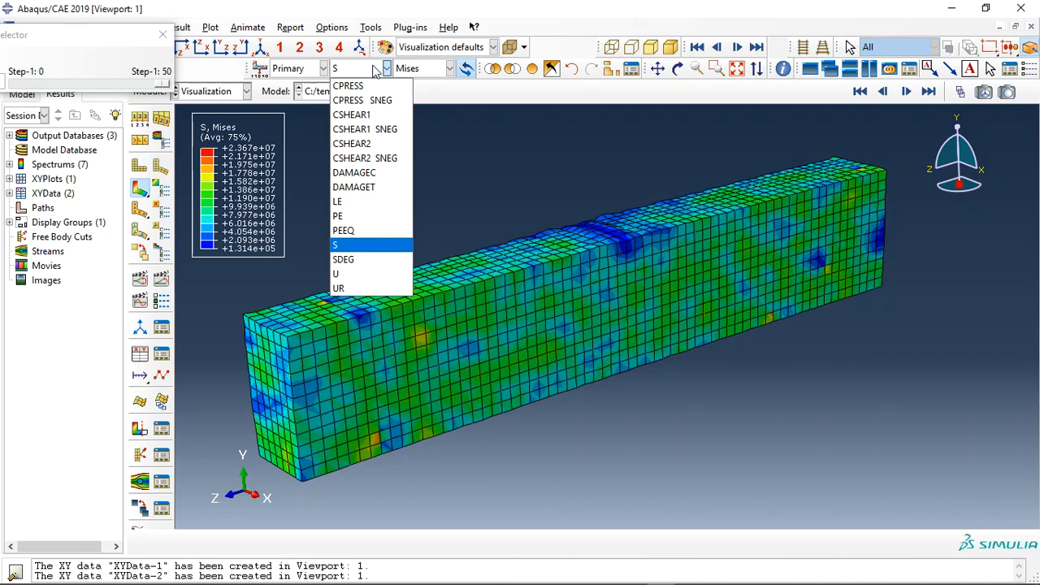
click(343, 260)
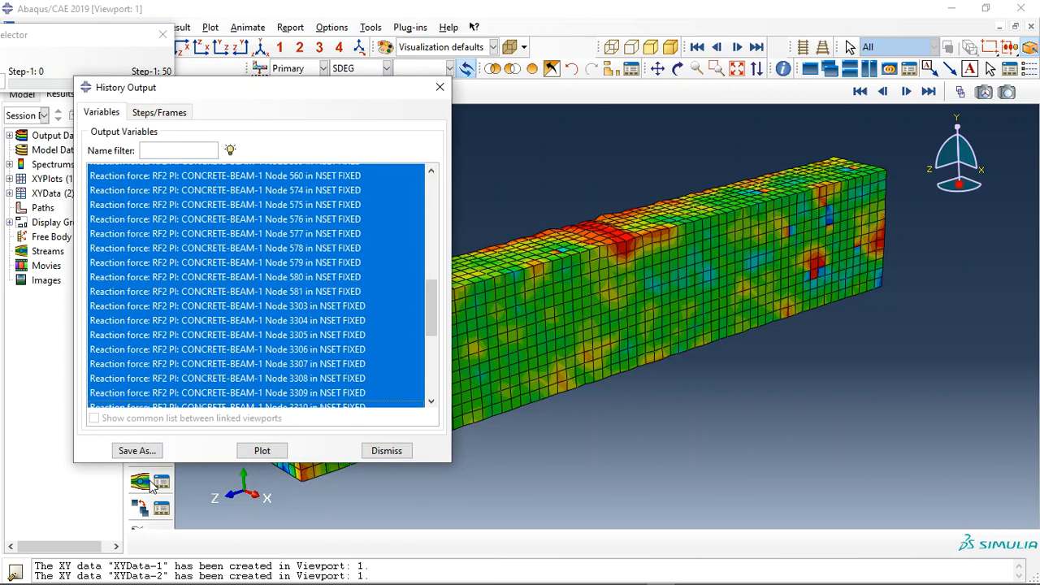
- Sum the NSET FIXED RF2 reaction-force histories and save them as XYData-3
click(137, 450)
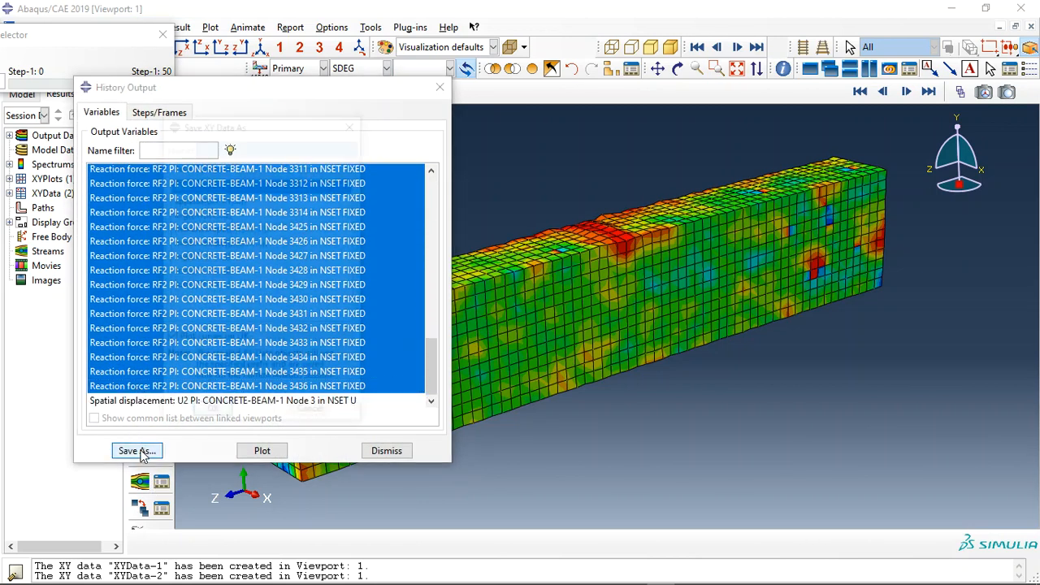
click(136, 452)
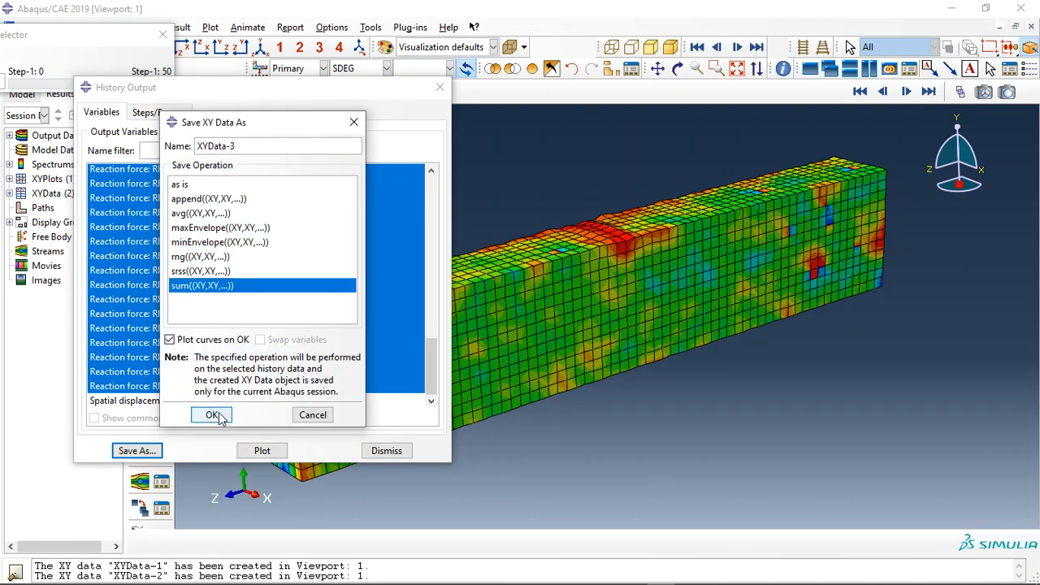
click(211, 414)
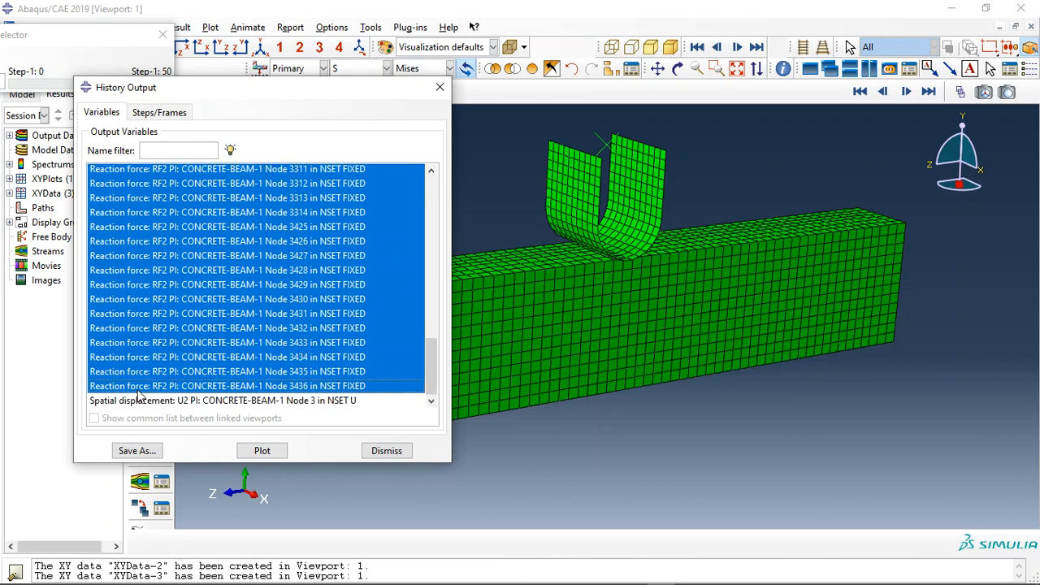
- Save the summed RF2 reaction forces of the I1 result as XYData-4
click(136, 450)
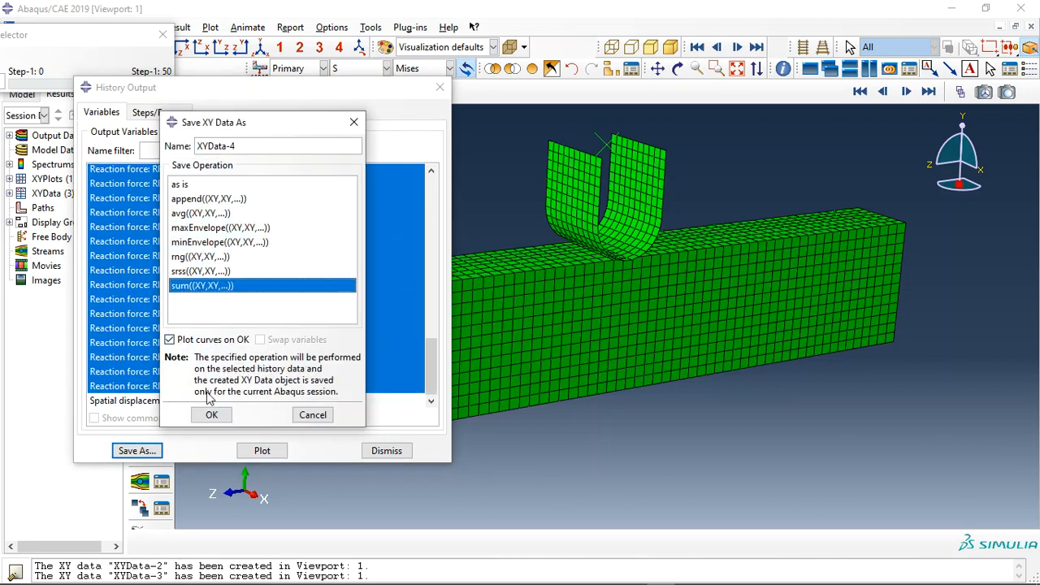
click(211, 414)
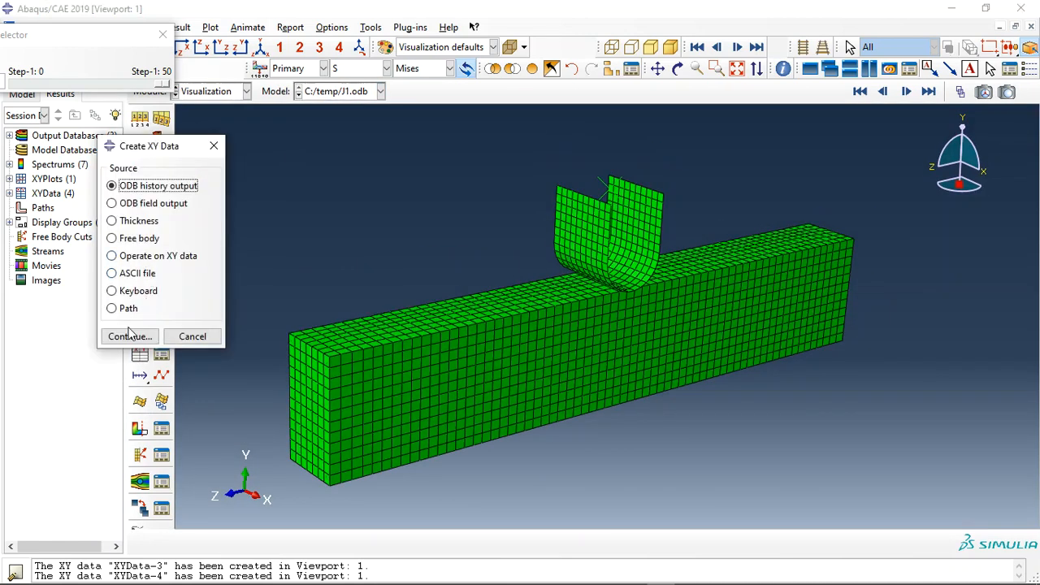
- Create summed RF2 reaction force XYData-5 from ODB history output and show its force-time plot
click(130, 335)
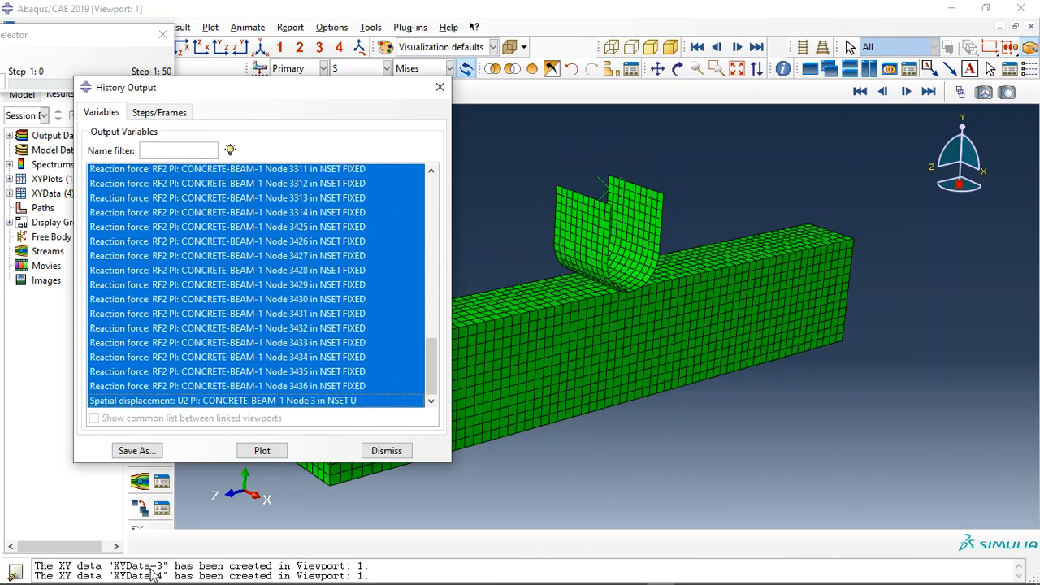
click(136, 450)
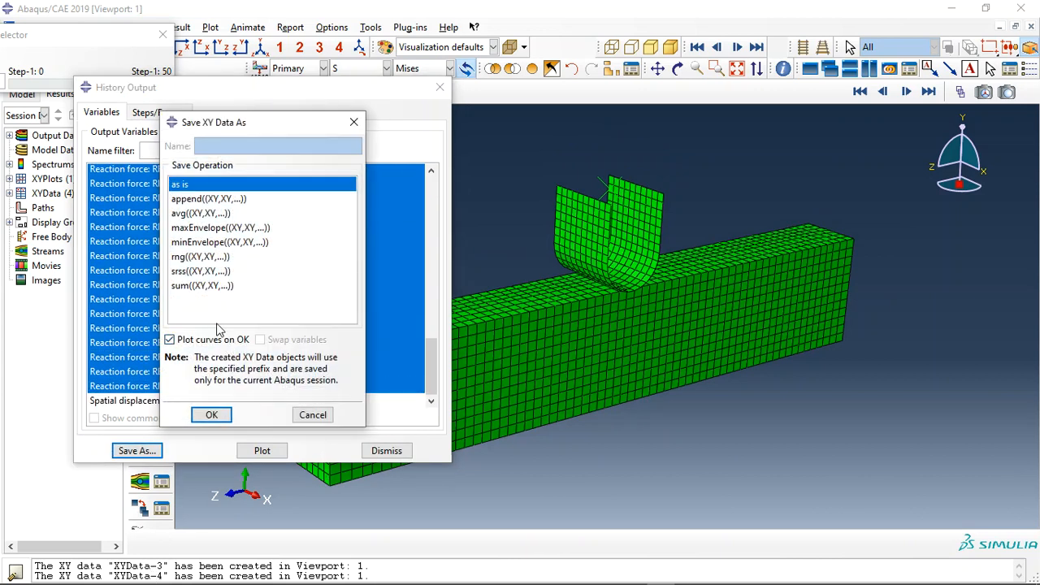
click(211, 415)
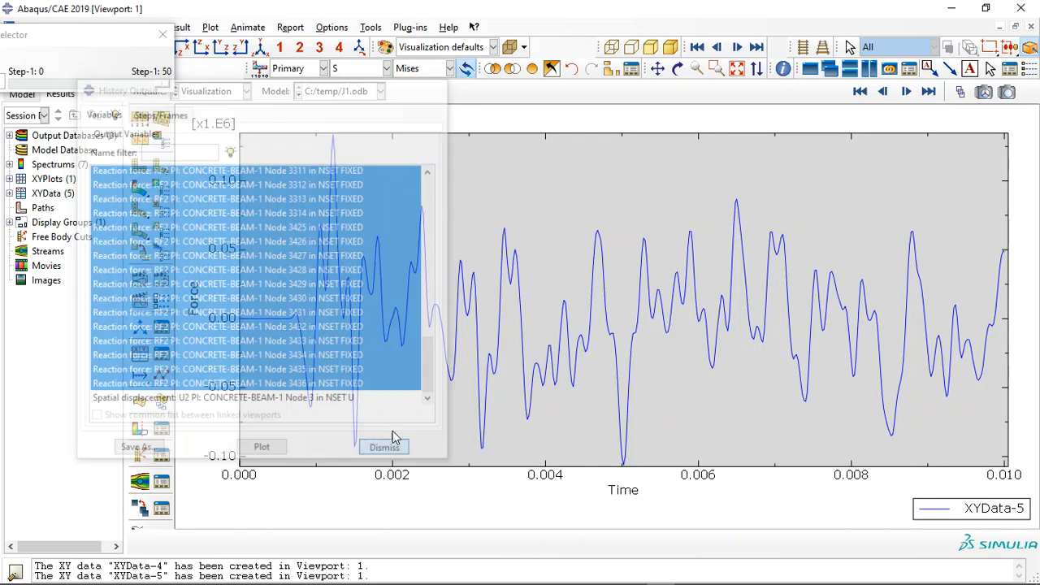
click(383, 447)
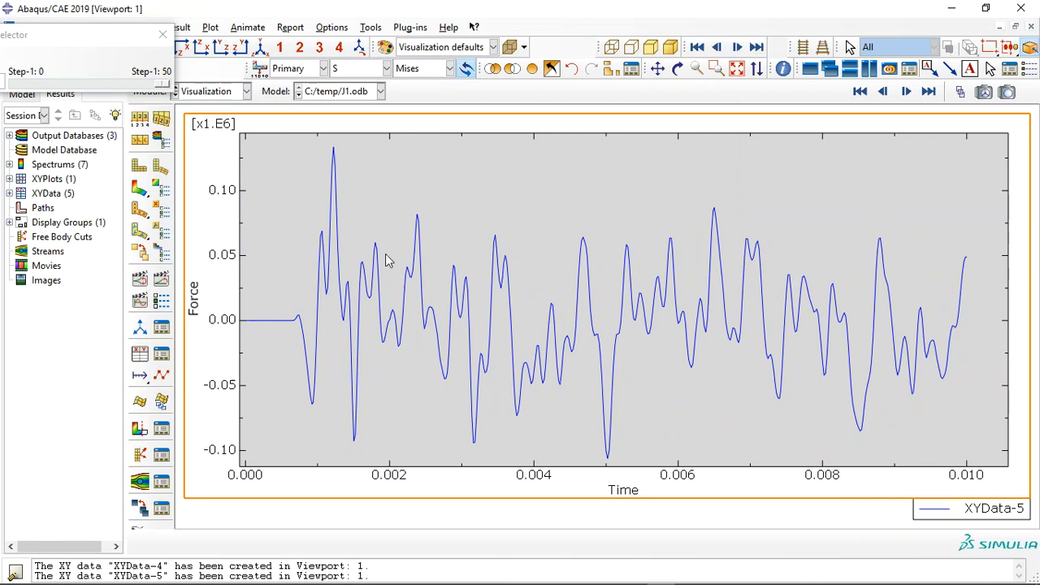
mouse_move(355, 159)
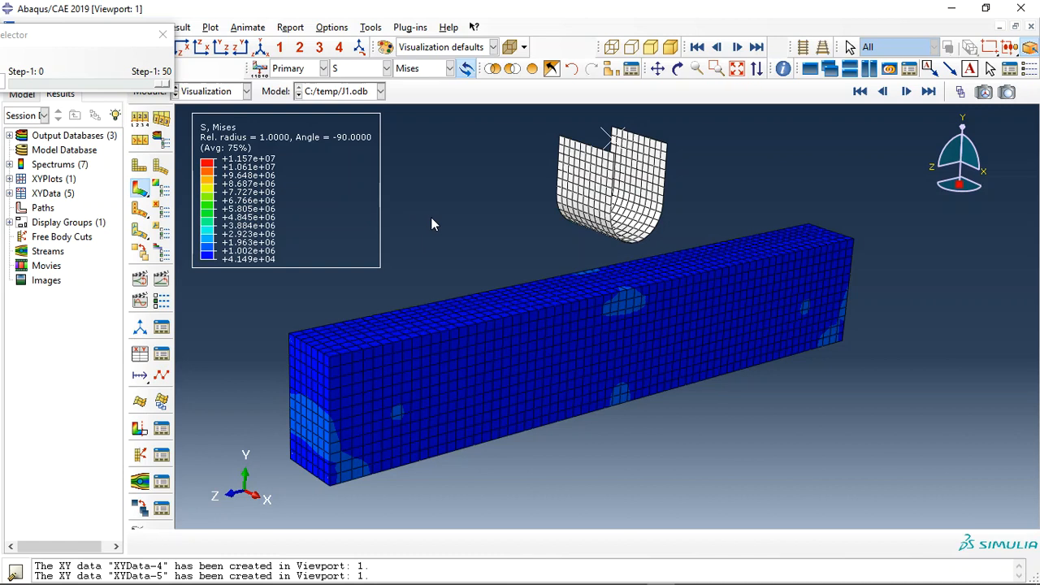
mouse_move(559, 269)
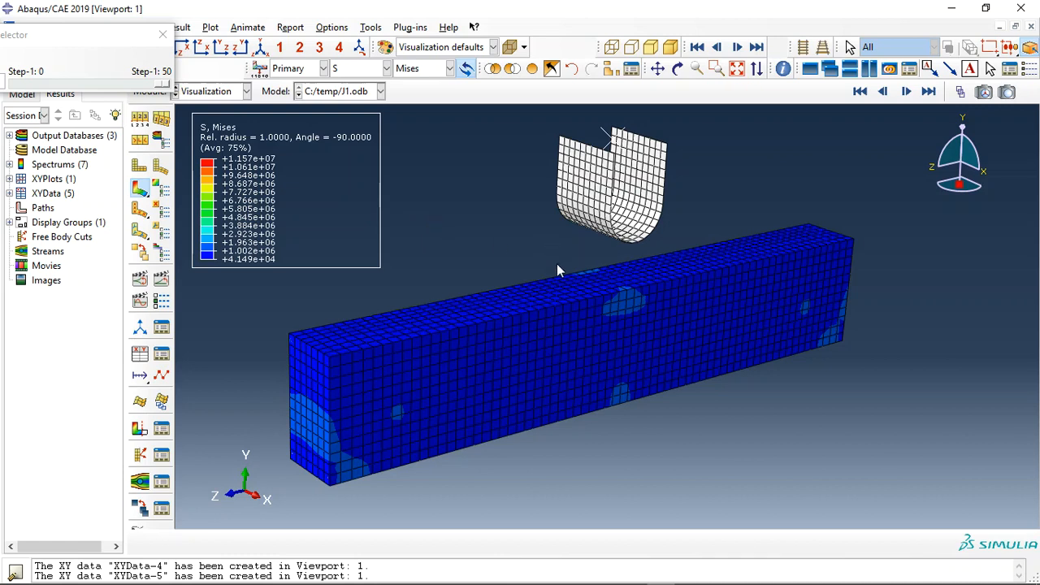
mouse_move(595, 429)
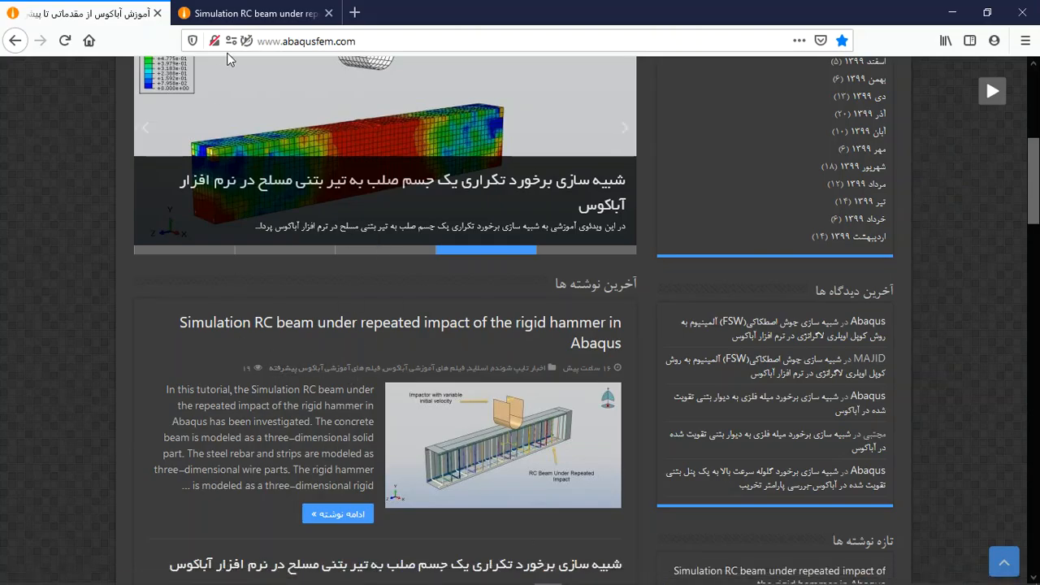
mouse_move(315, 325)
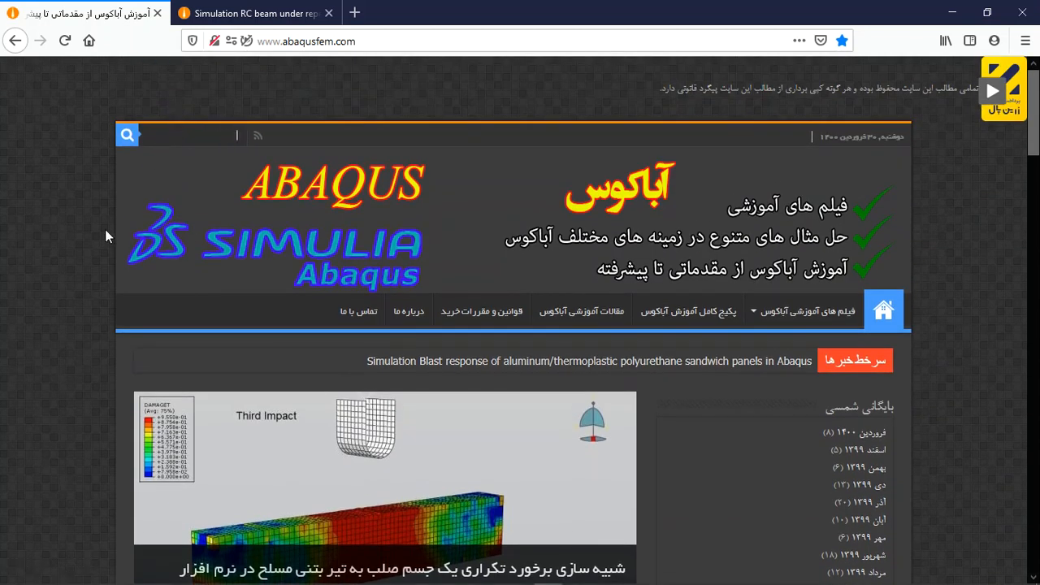
- Scroll the home page down to the RC beam repeated hammer impact post
scroll(down, 3)
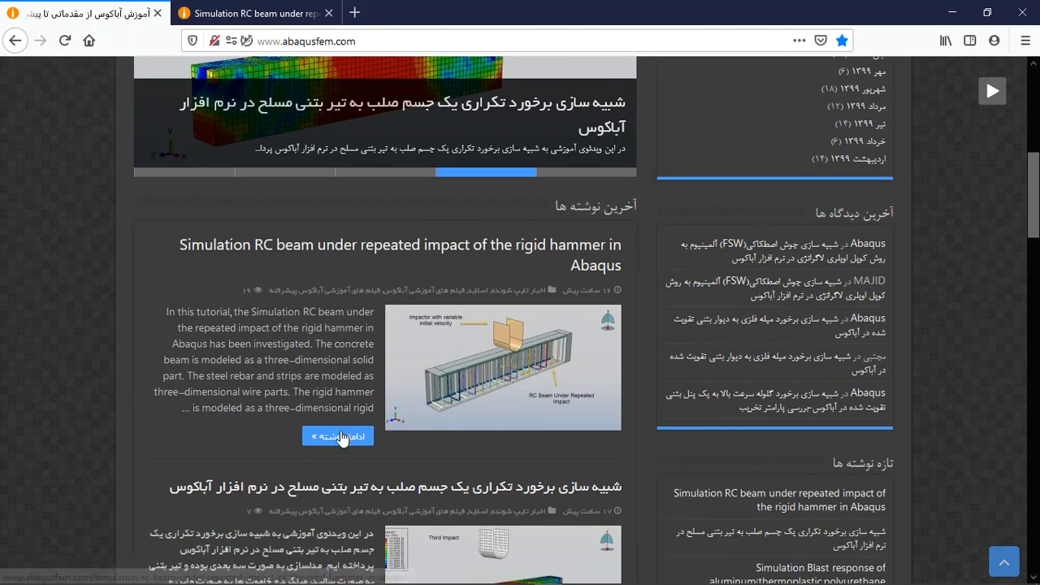
- Open the RC beam repeated-impact article and read through its impact figures to the purchase section
click(338, 435)
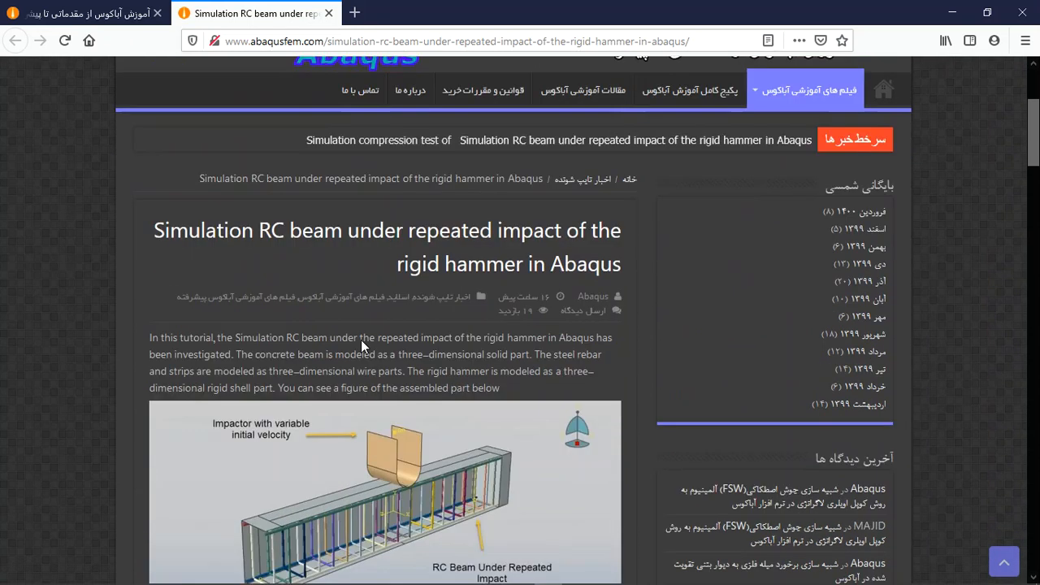
scroll(down, 3)
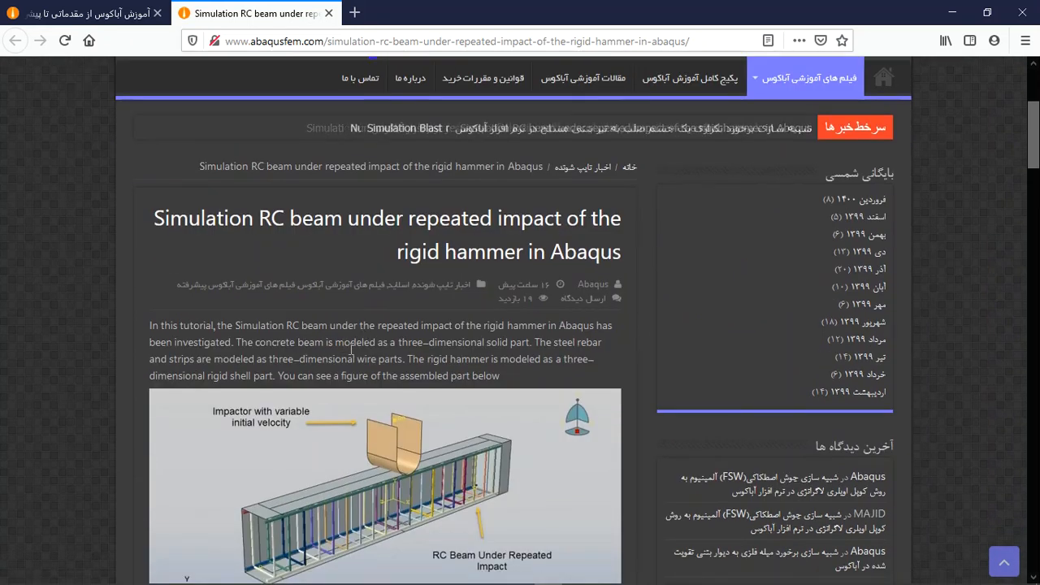
scroll(down, 3)
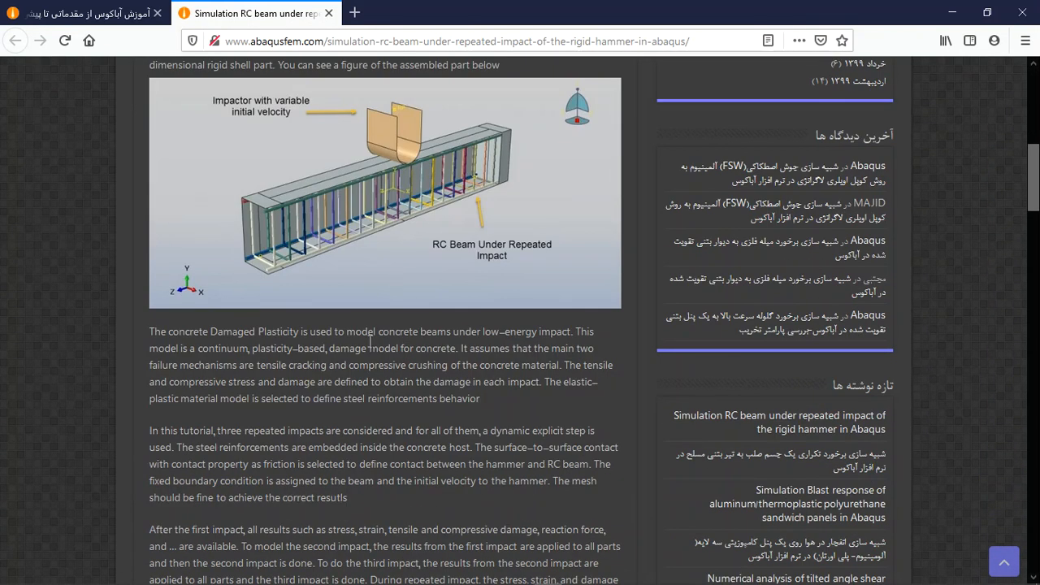
scroll(down, 3)
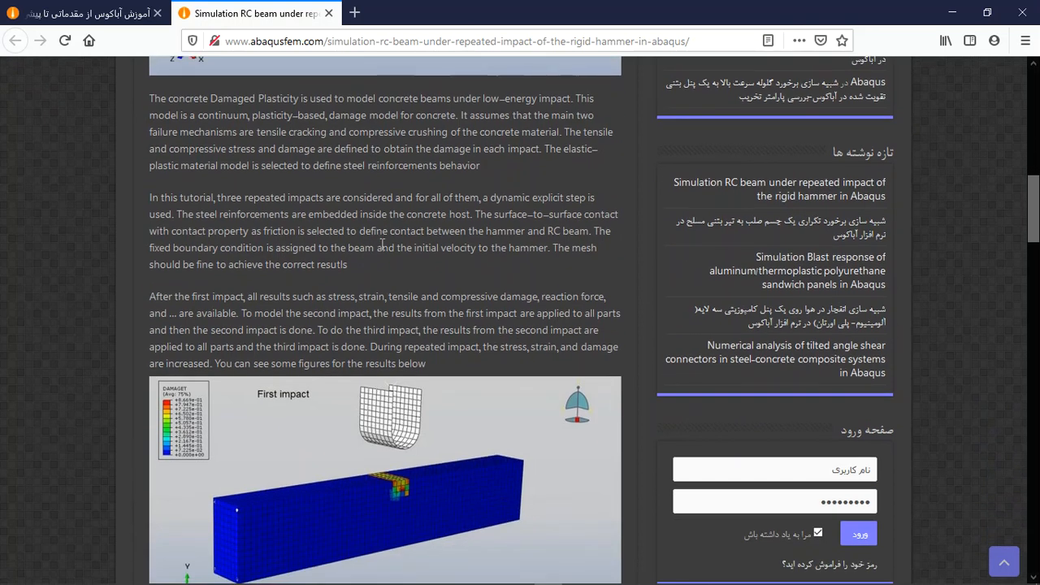
scroll(down, 3)
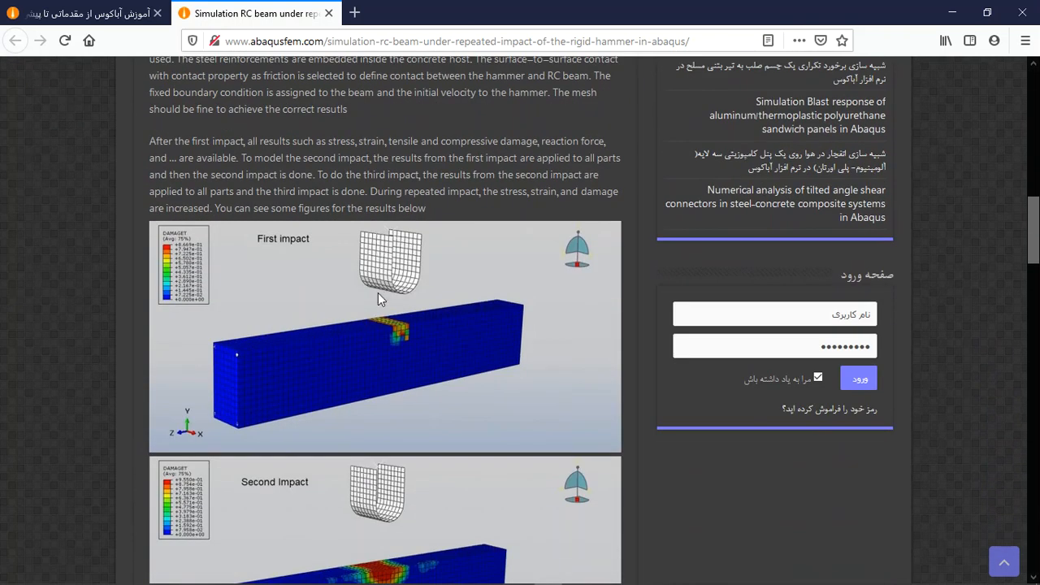
scroll(down, 3)
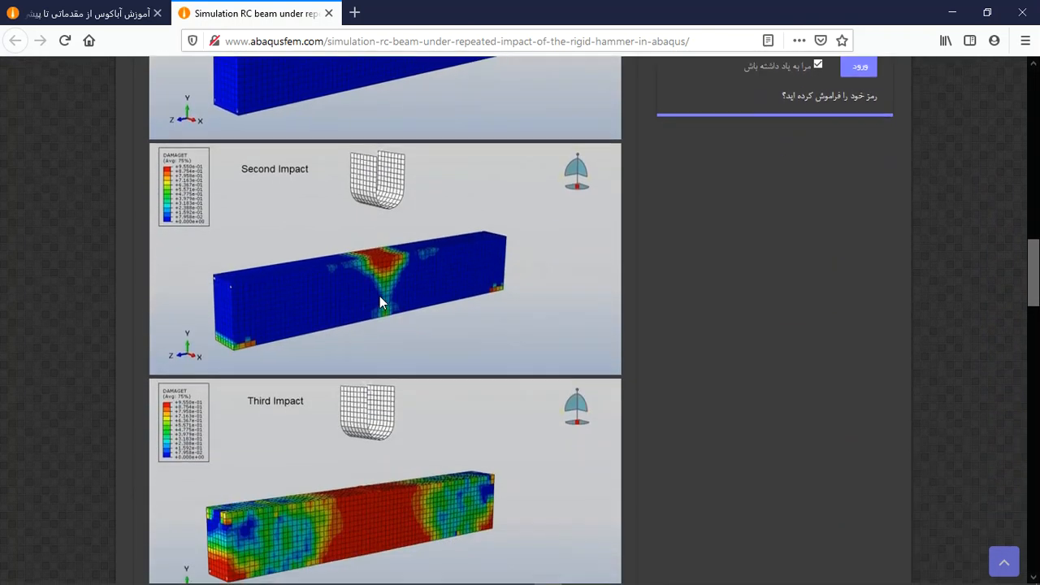
scroll(down, 3)
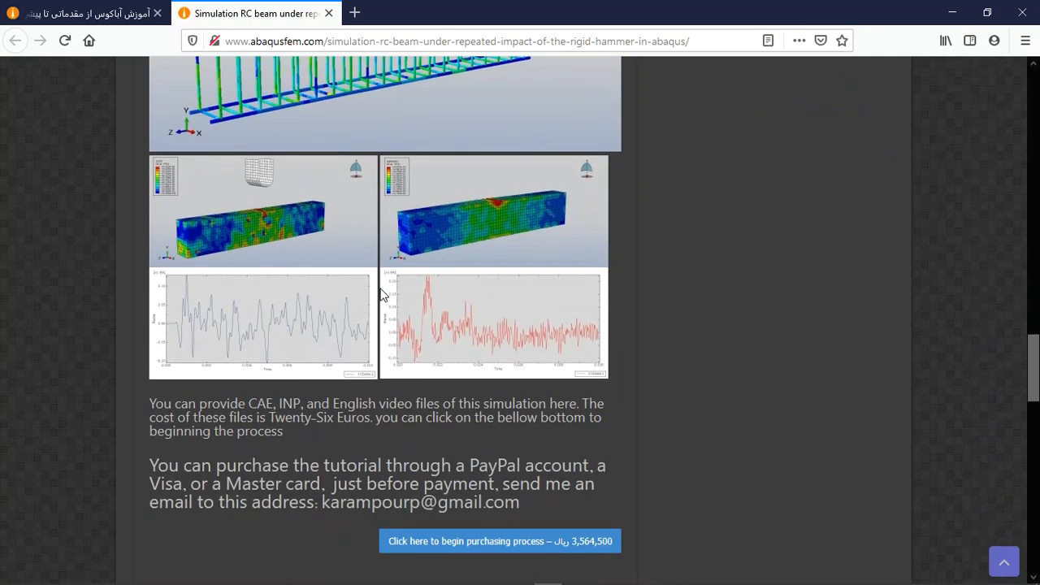
scroll(down, 3)
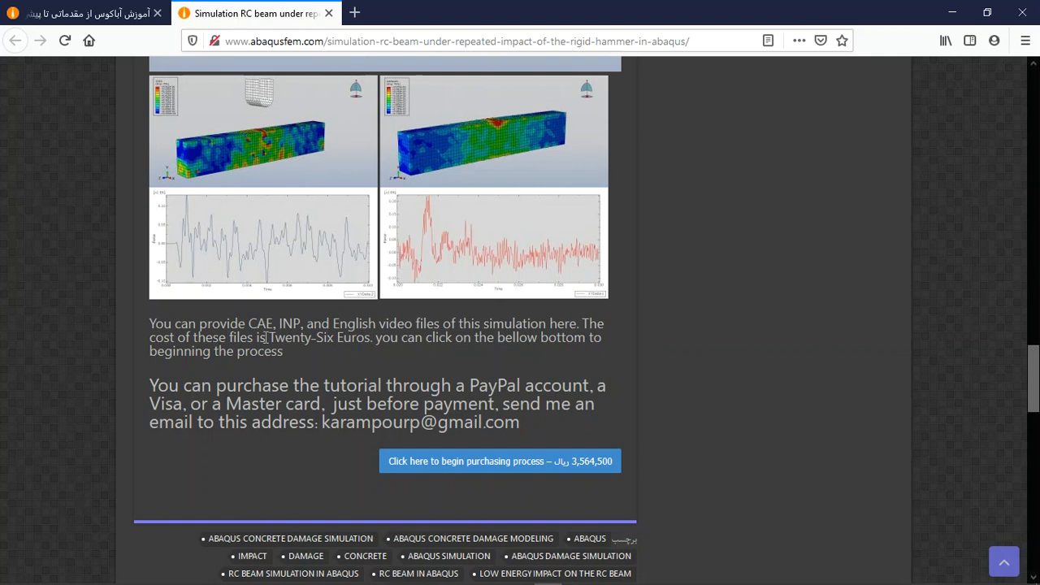
mouse_move(507, 392)
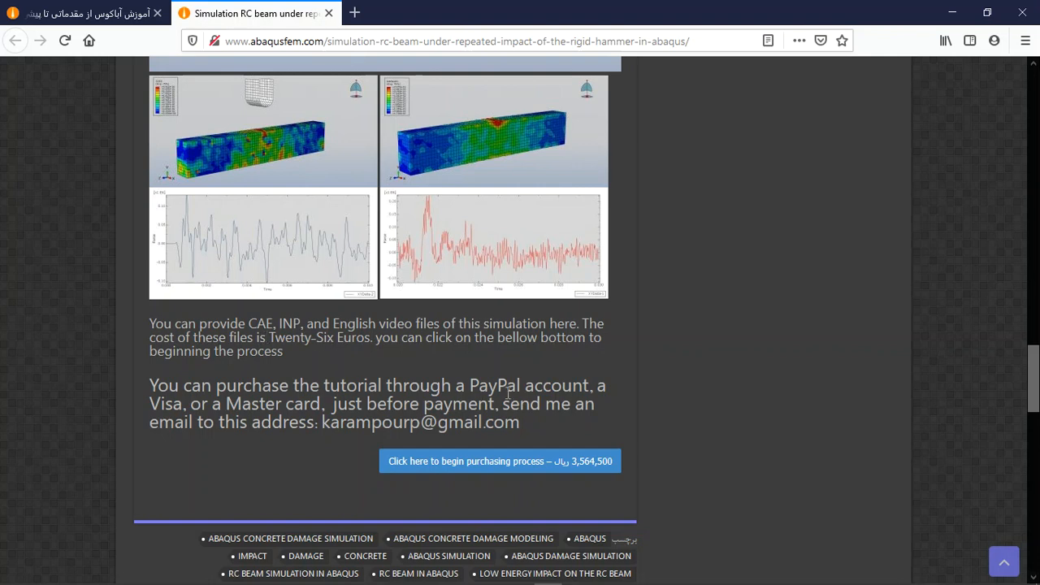